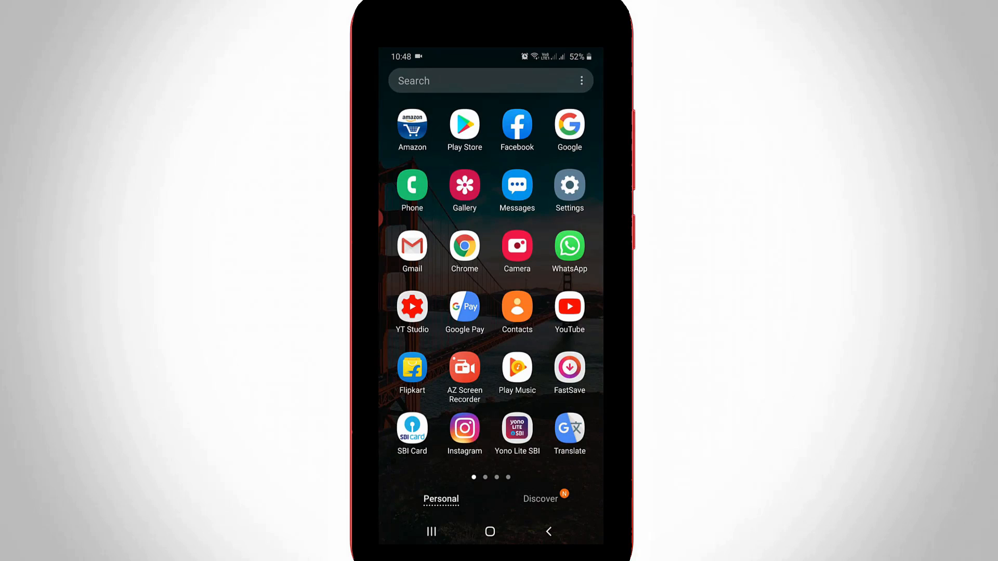
Launch the Google Play Store from the Android home screen
left_click(463, 125)
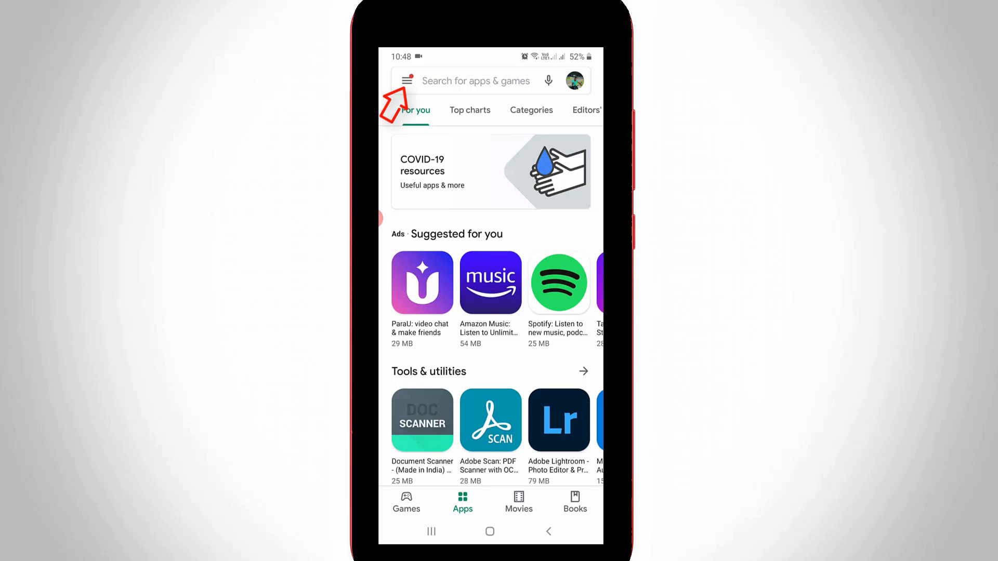
Bring up the Play Store main navigation menu from the search bar
left_click(406, 80)
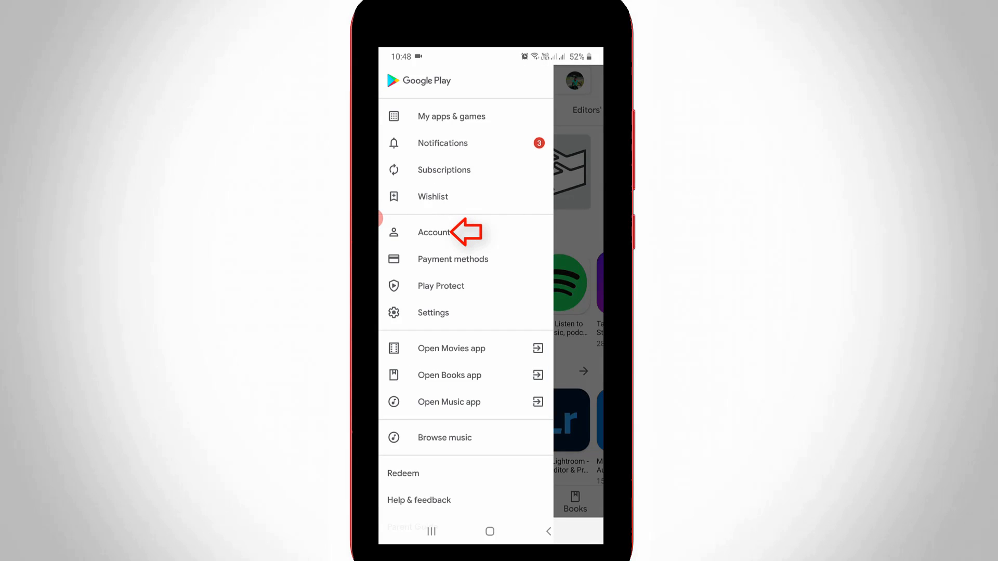
Go to the Account page, landing on its Preferences settings
left_click(435, 232)
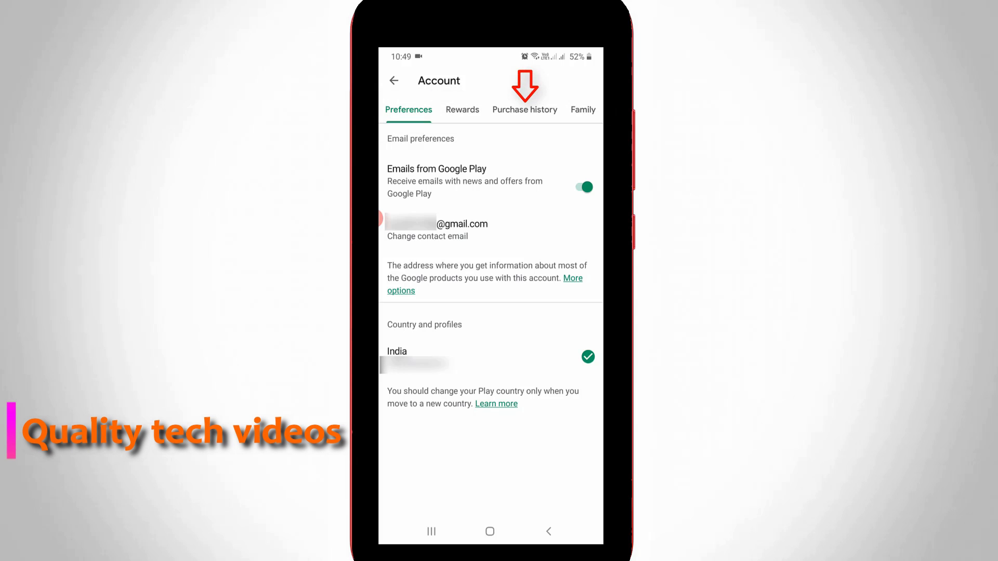
left_click(524, 109)
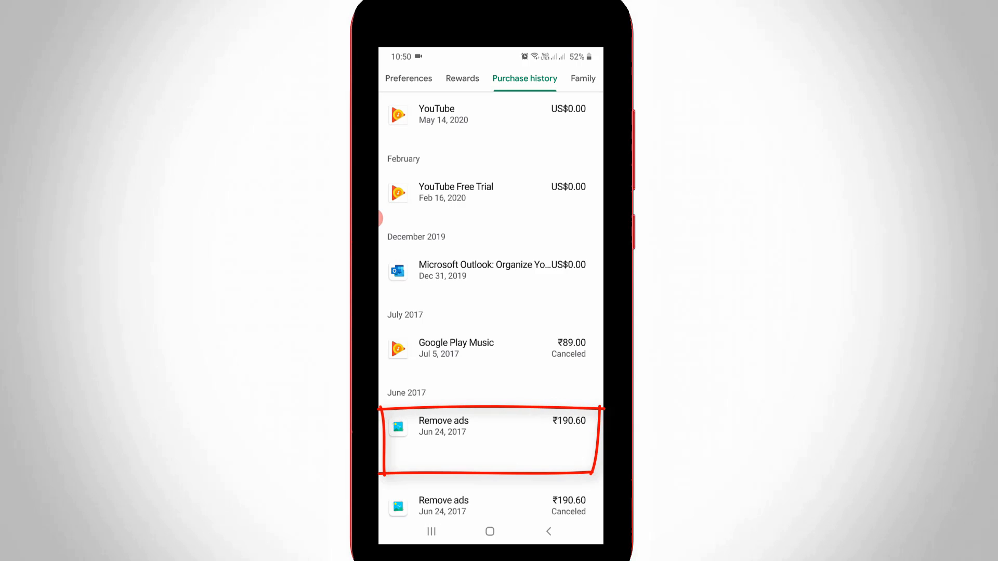
scroll("down", 3)
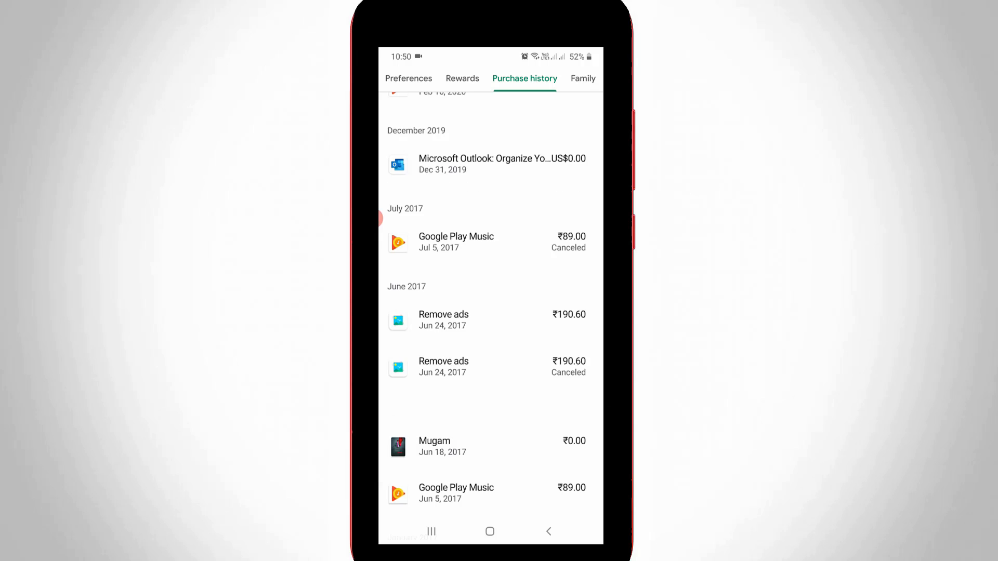